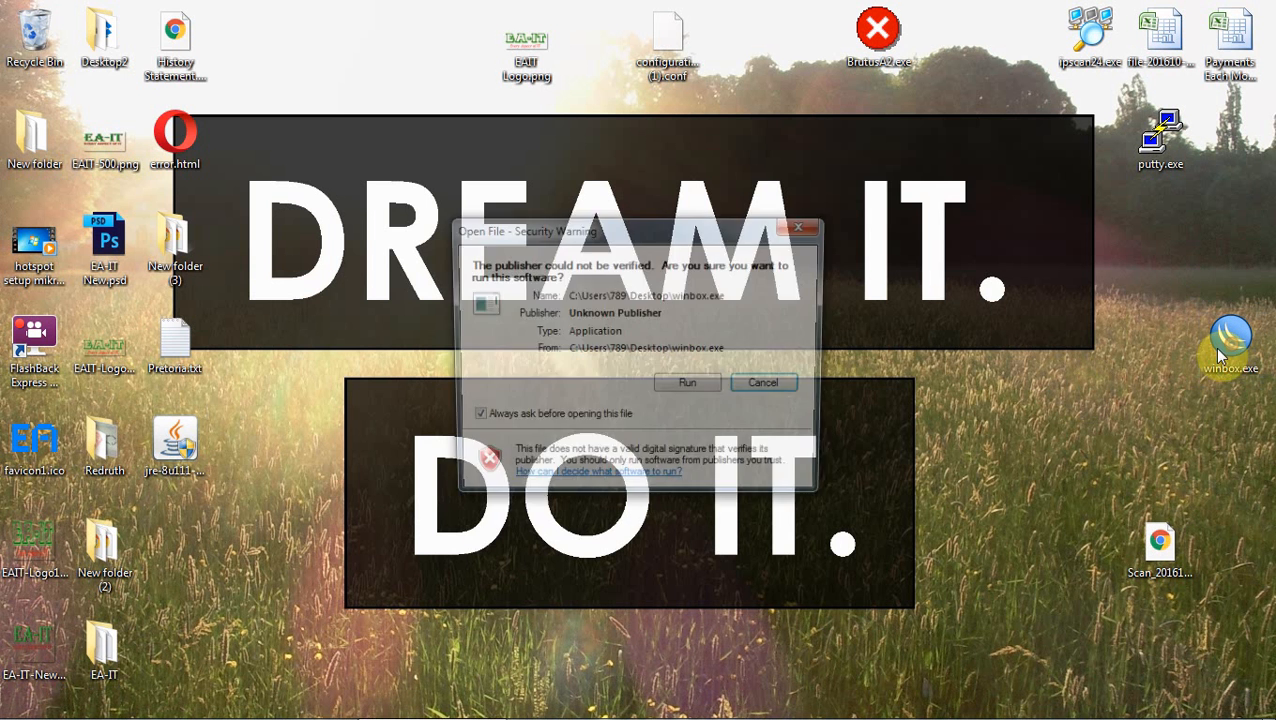
# Log into the router at 192.168.5.1 and close the leftover Firewall and Address List windows
pyautogui.click(687, 382)
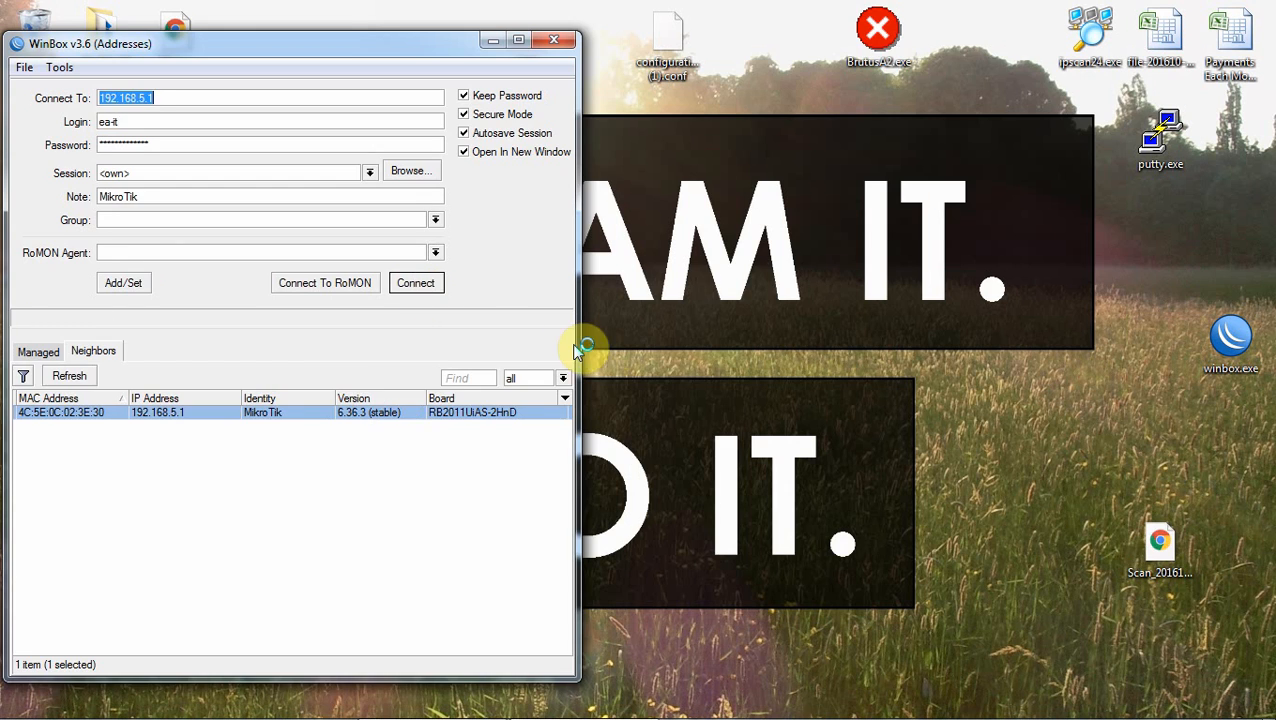
pyautogui.click(416, 282)
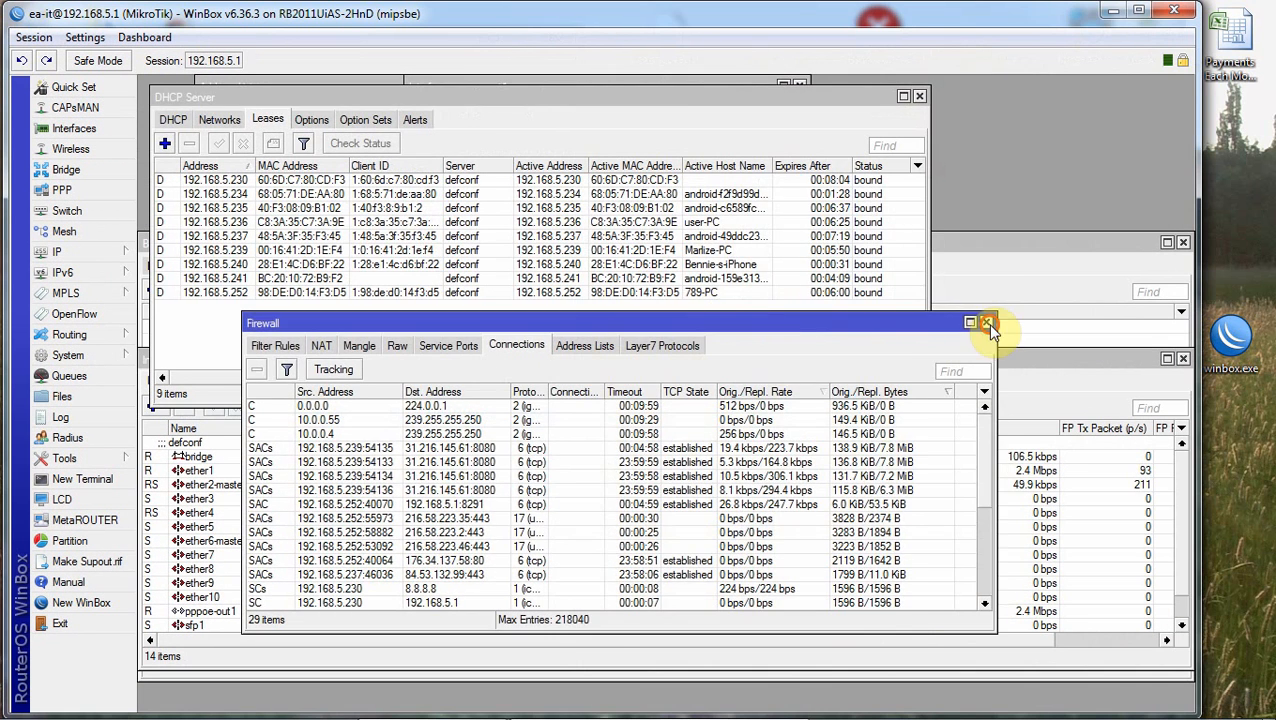
pyautogui.click(986, 322)
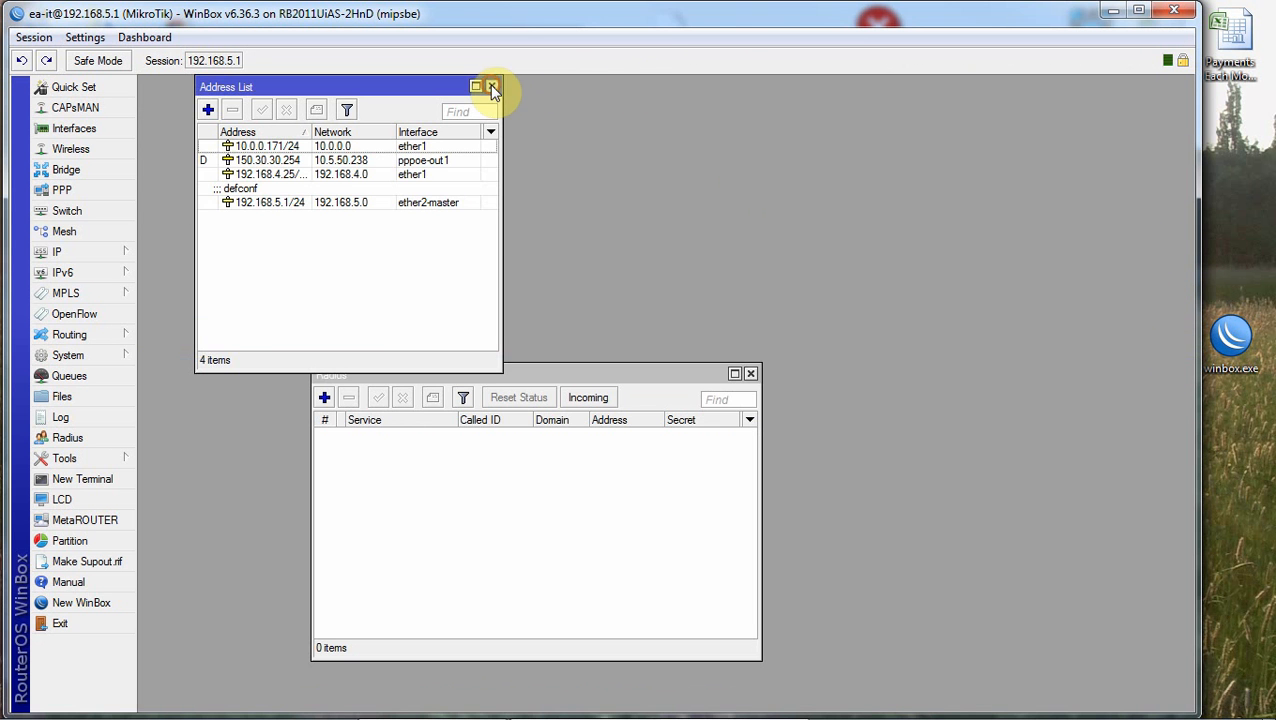
pyautogui.click(494, 87)
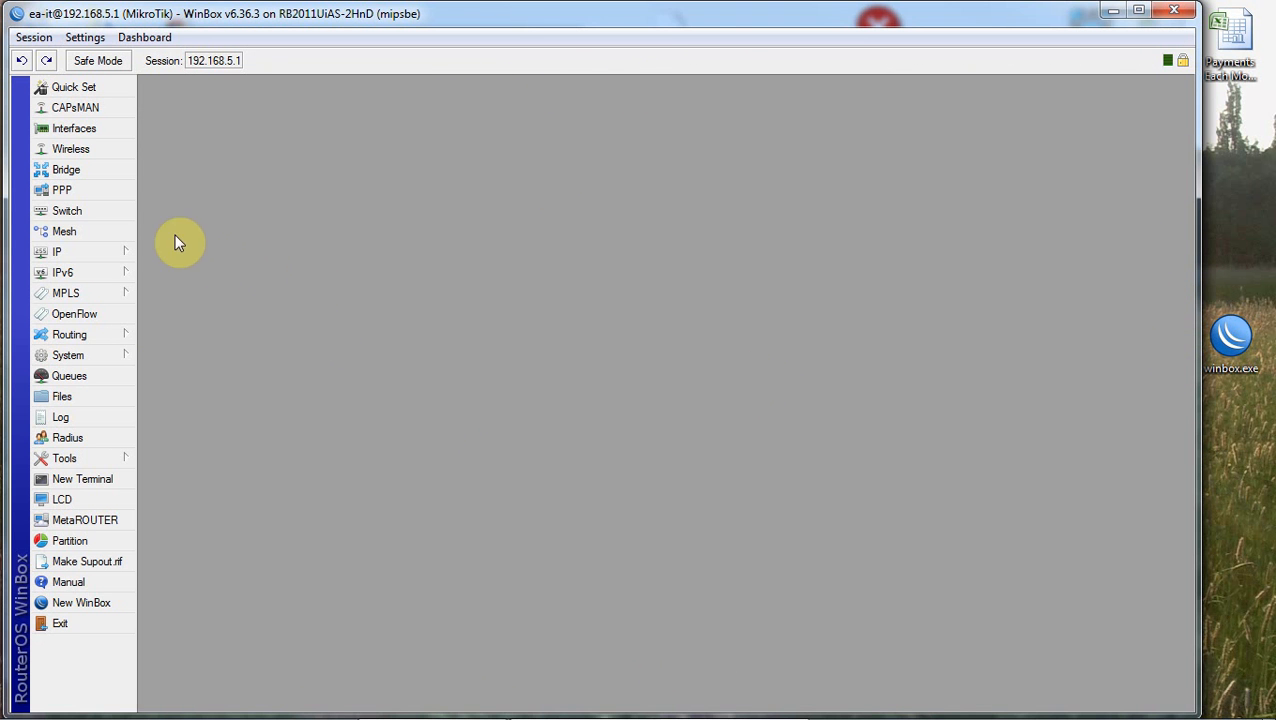
# Maximize the IP Firewall Connections list and sort it by Orig./Repl. Rate, highest first
pyautogui.click(56, 251)
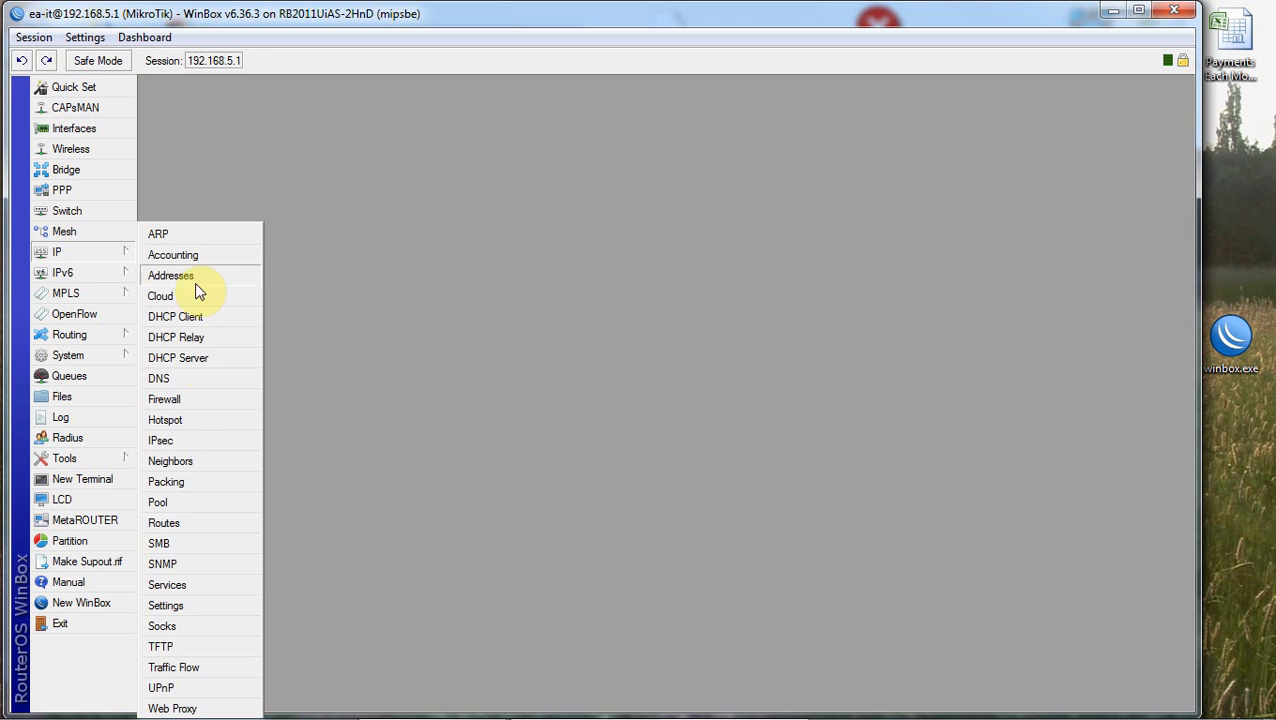
pyautogui.click(163, 399)
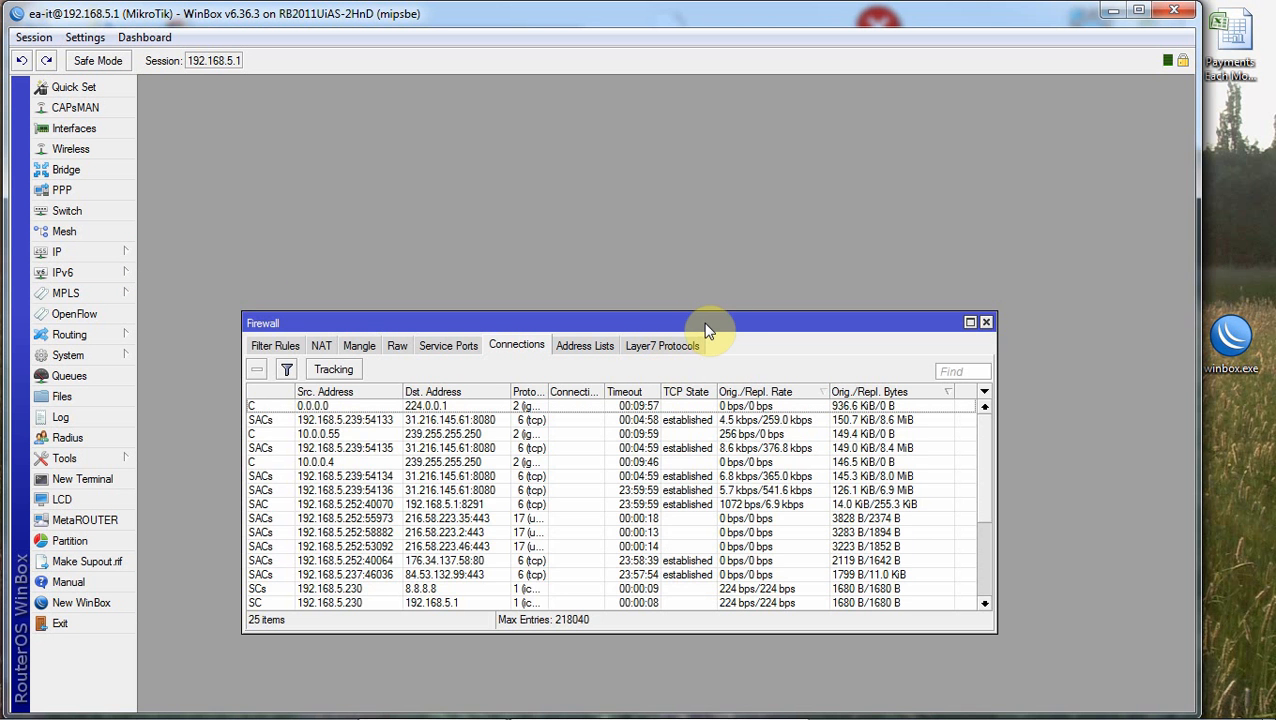
pyautogui.click(968, 321)
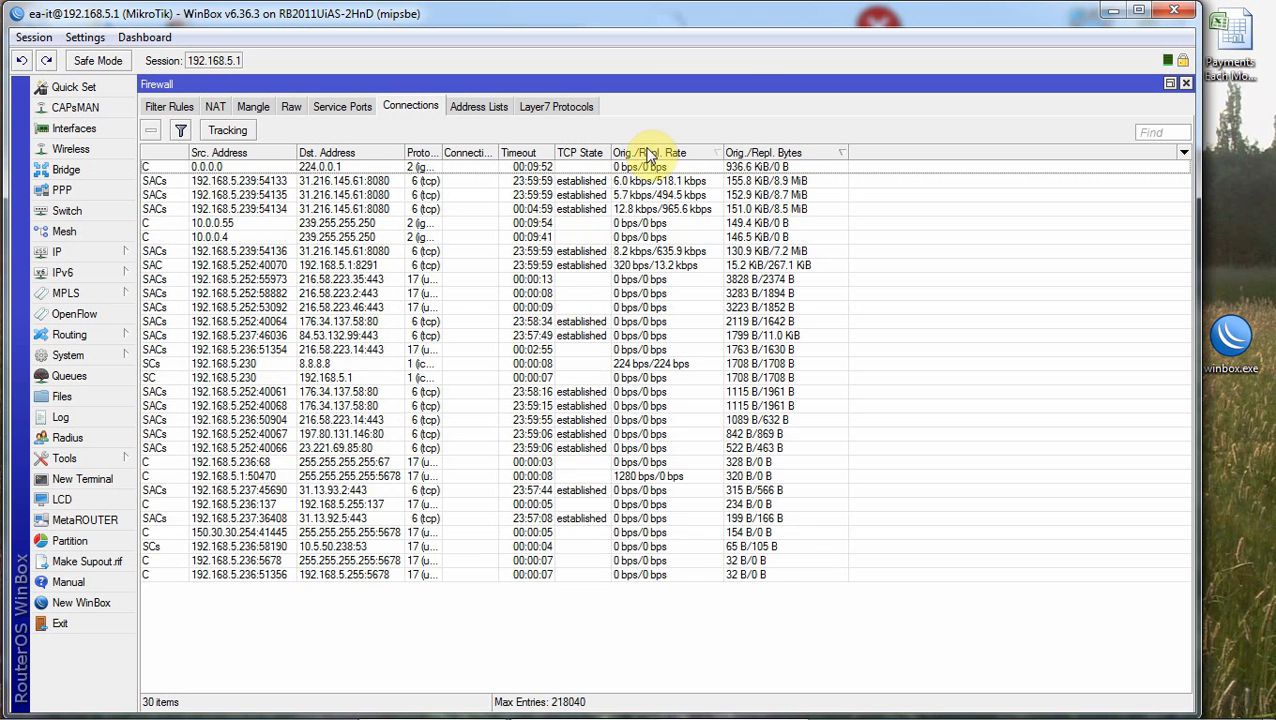
pyautogui.click(649, 152)
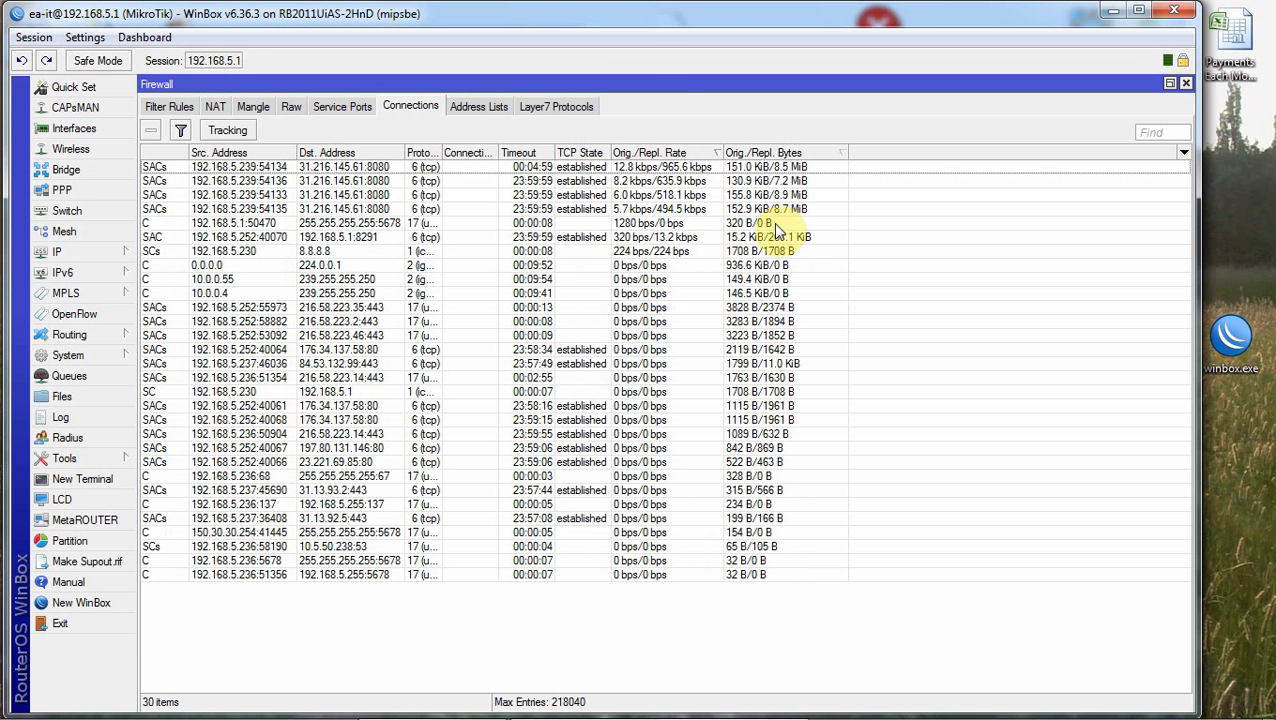
pyautogui.moveTo(626, 182)
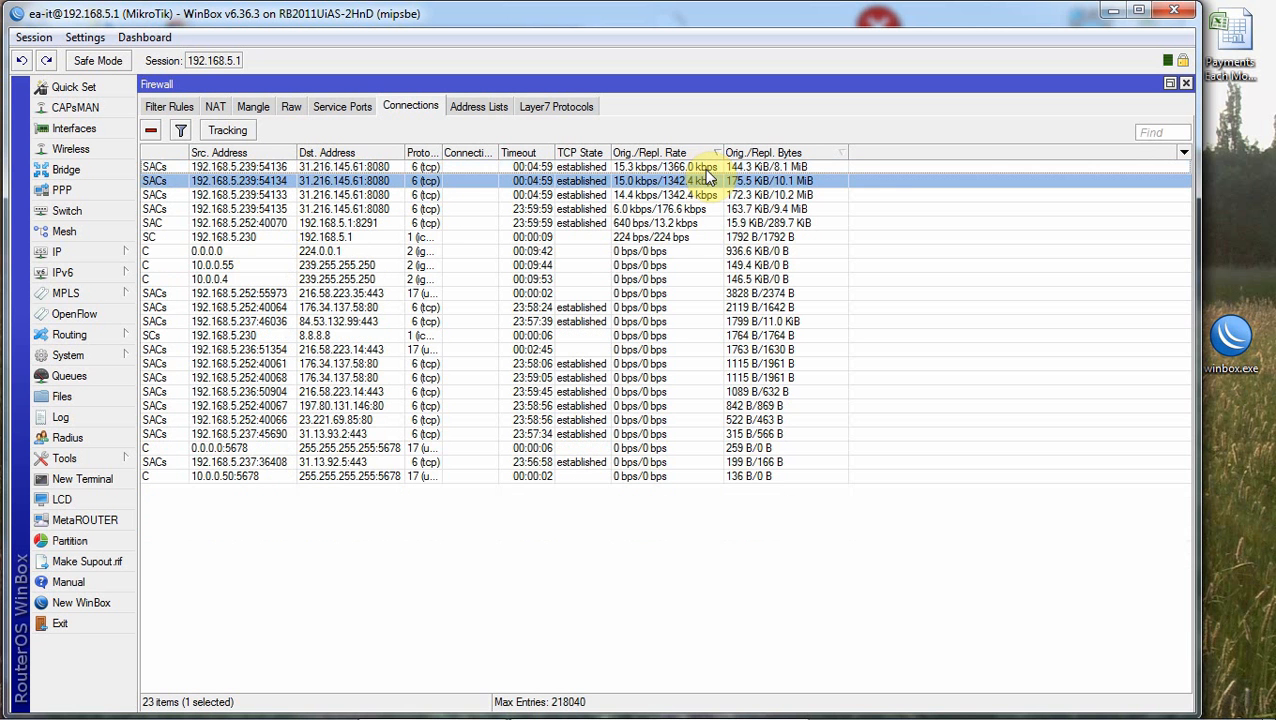
pyautogui.moveTo(263, 193)
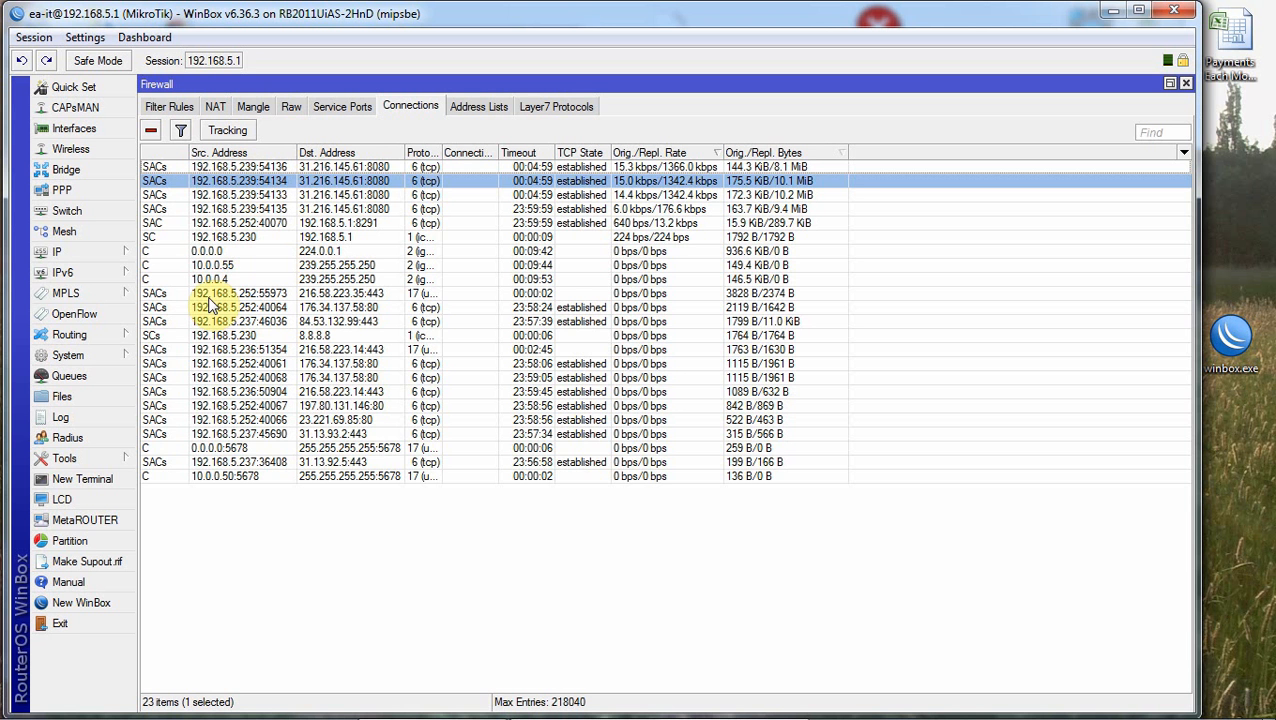
pyautogui.click(57, 251)
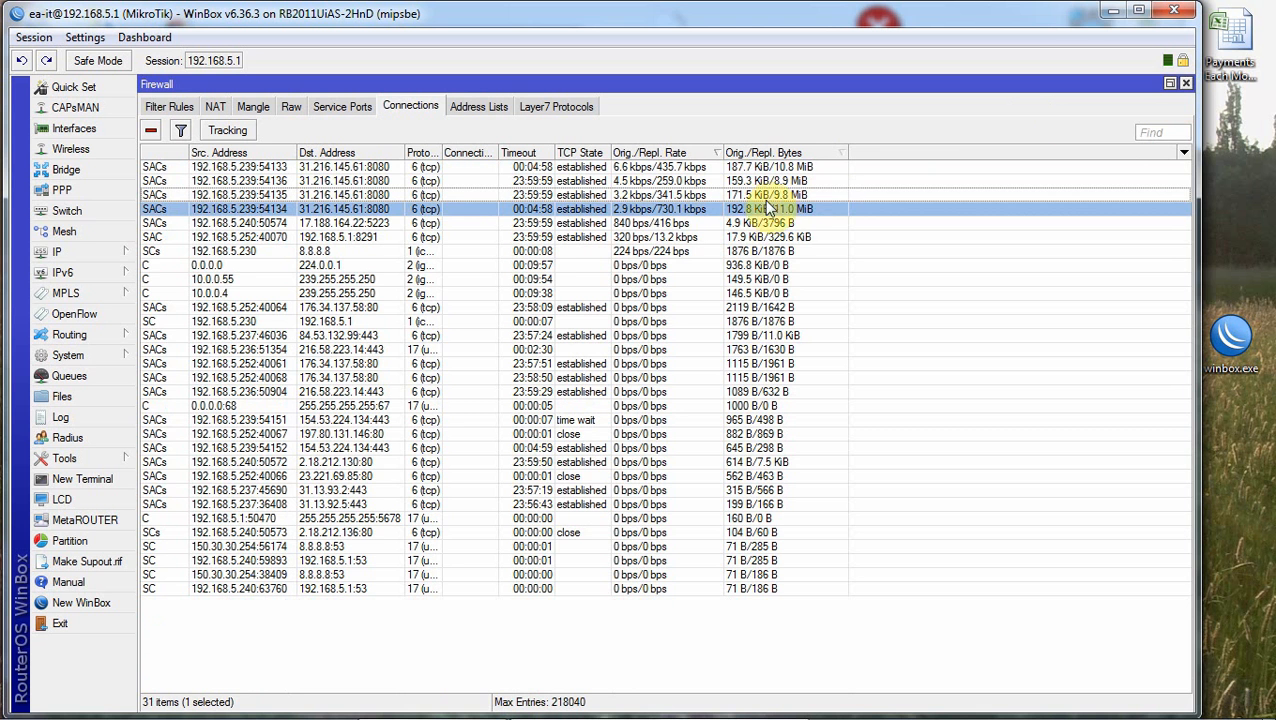
pyautogui.click(18, 252)
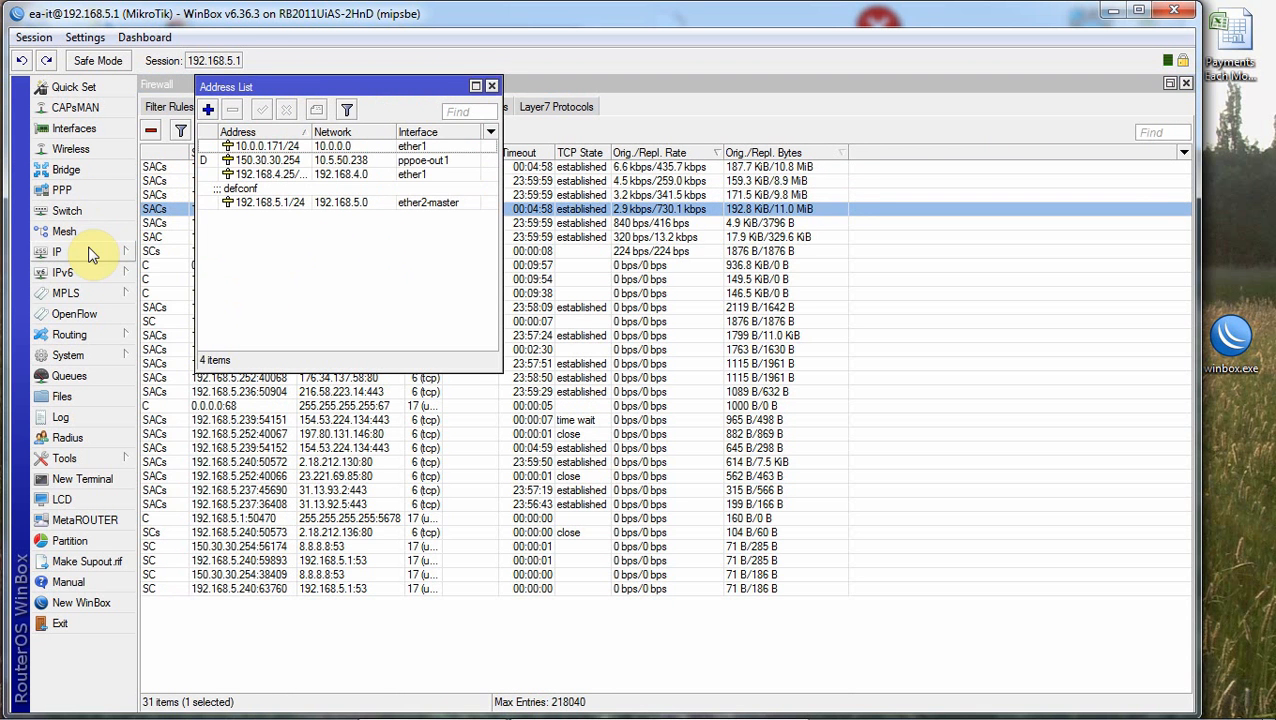
pyautogui.click(55, 252)
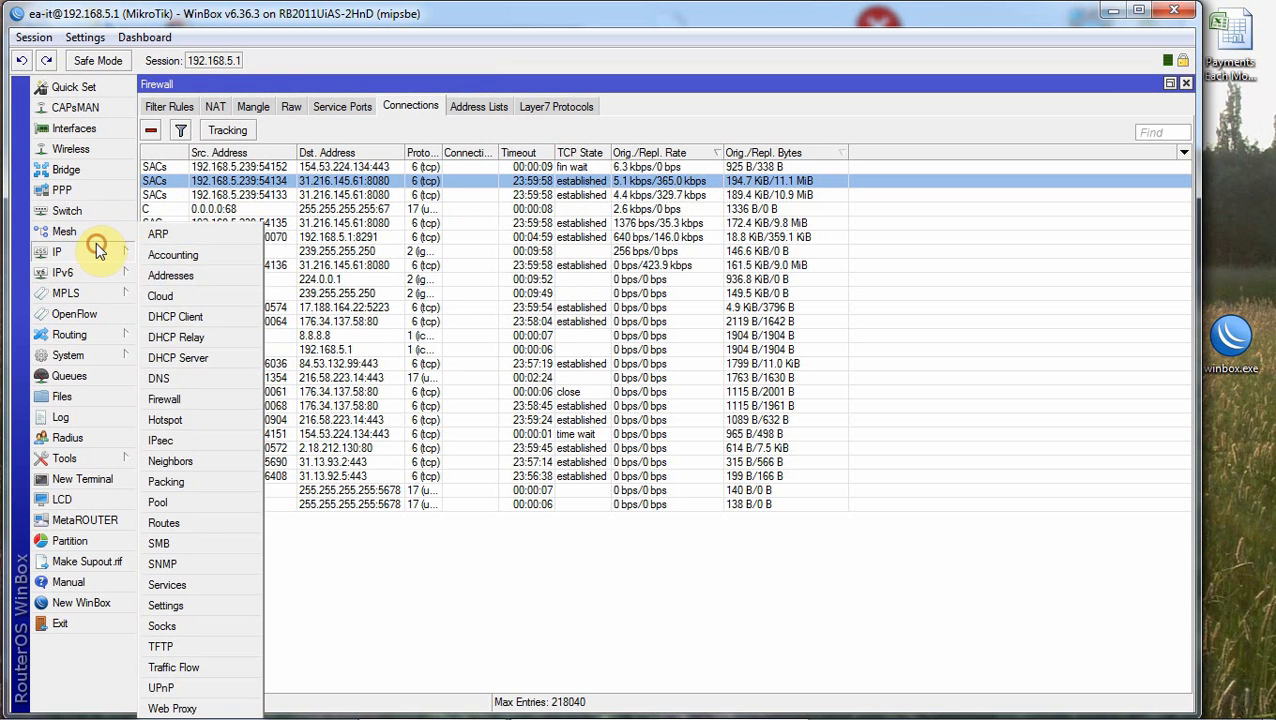
pyautogui.click(178, 358)
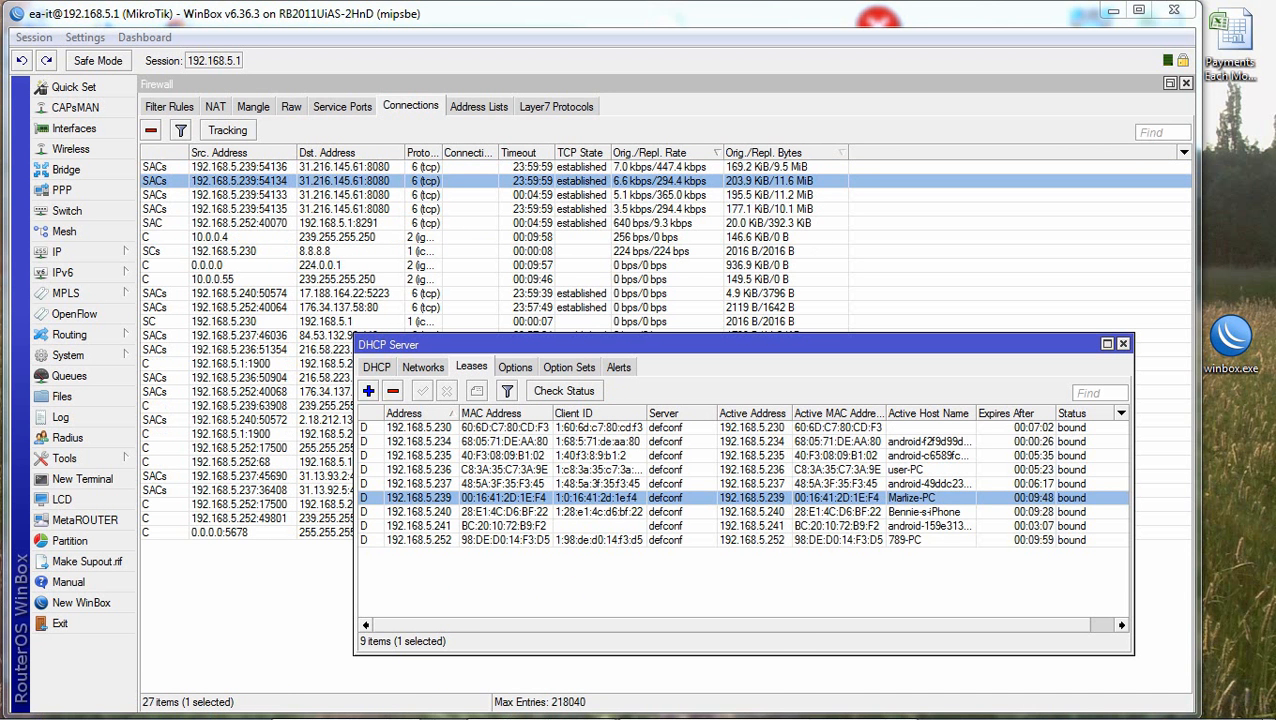
pyautogui.moveTo(800, 315)
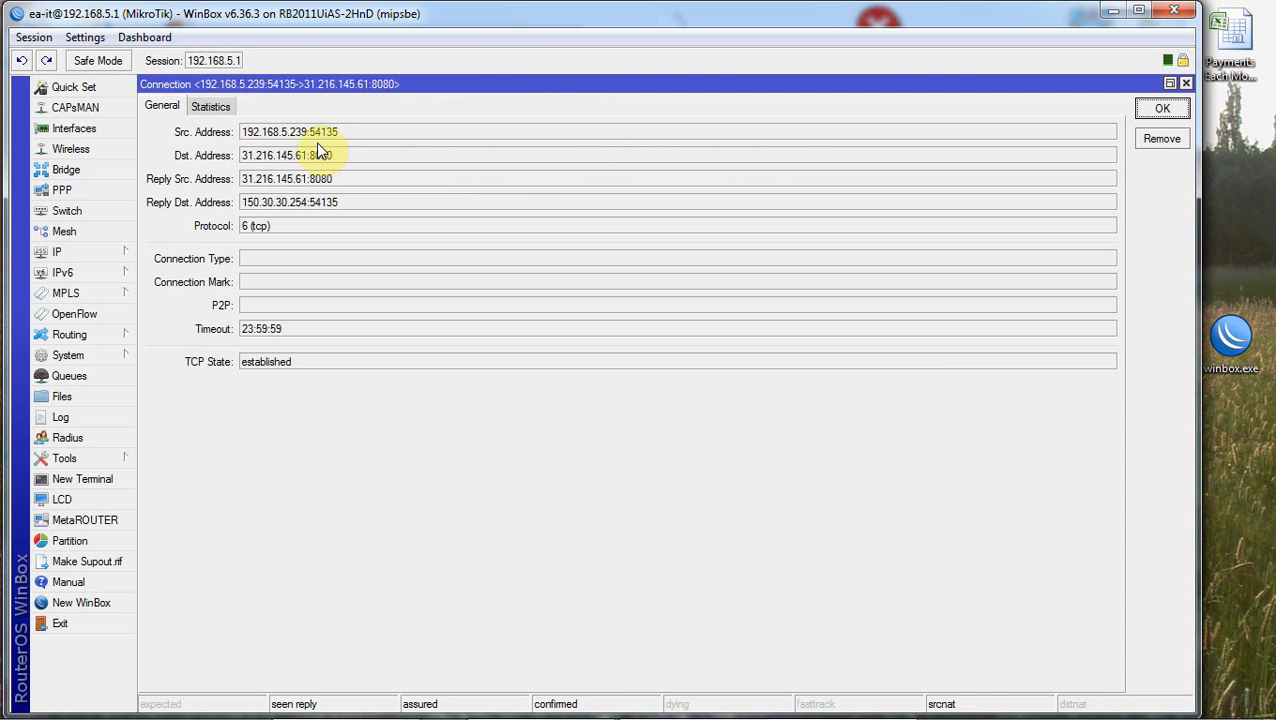
pyautogui.doubleClick(291, 155)
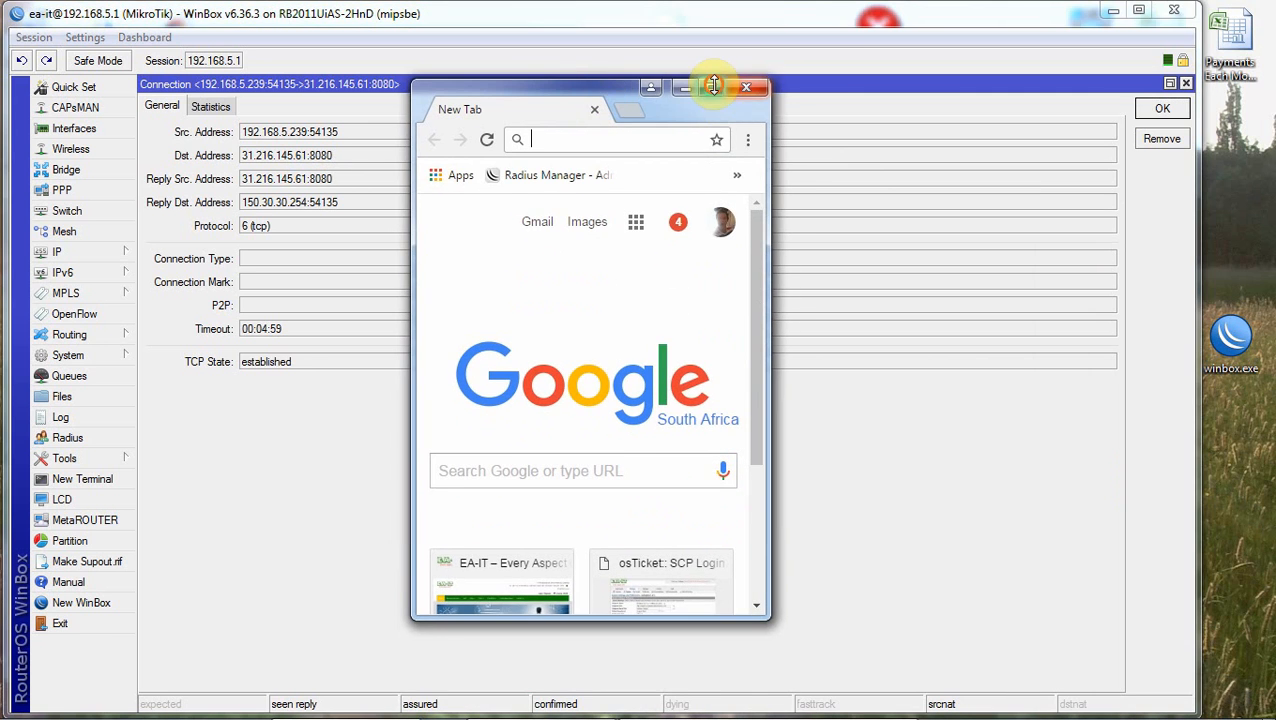
pyautogui.click(713, 88)
pyautogui.write('ip')
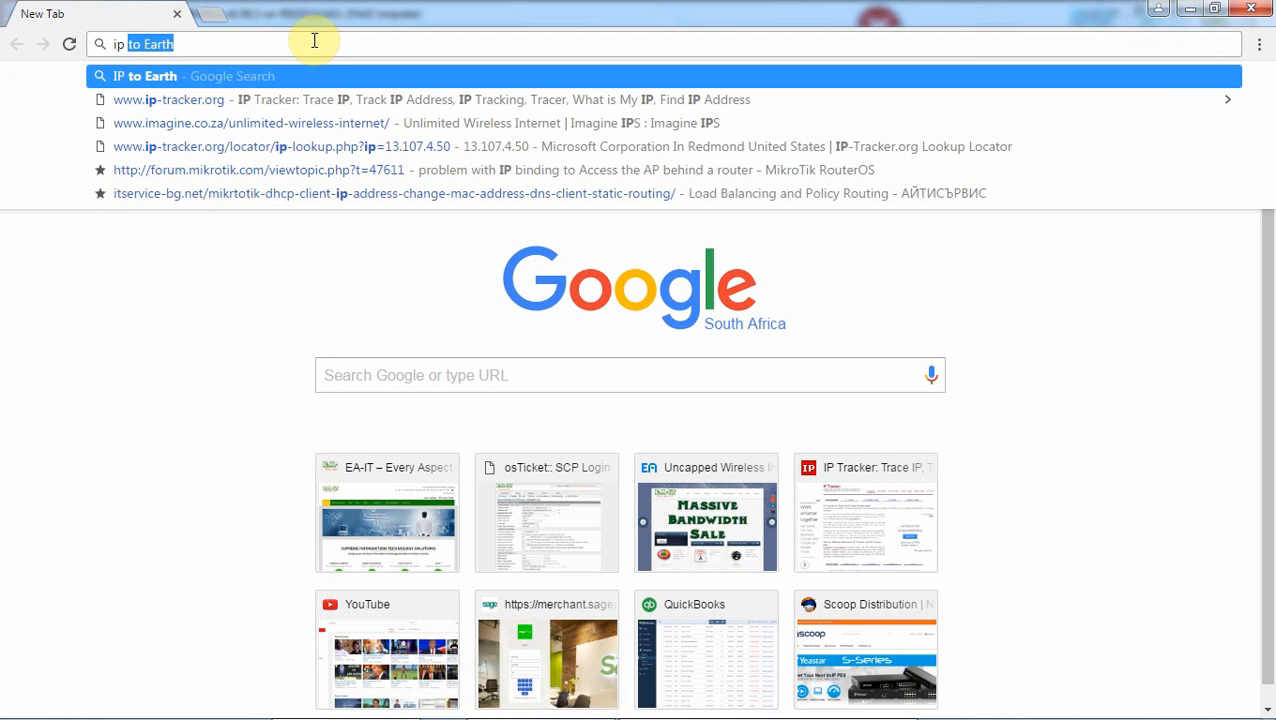
pyautogui.click(160, 99)
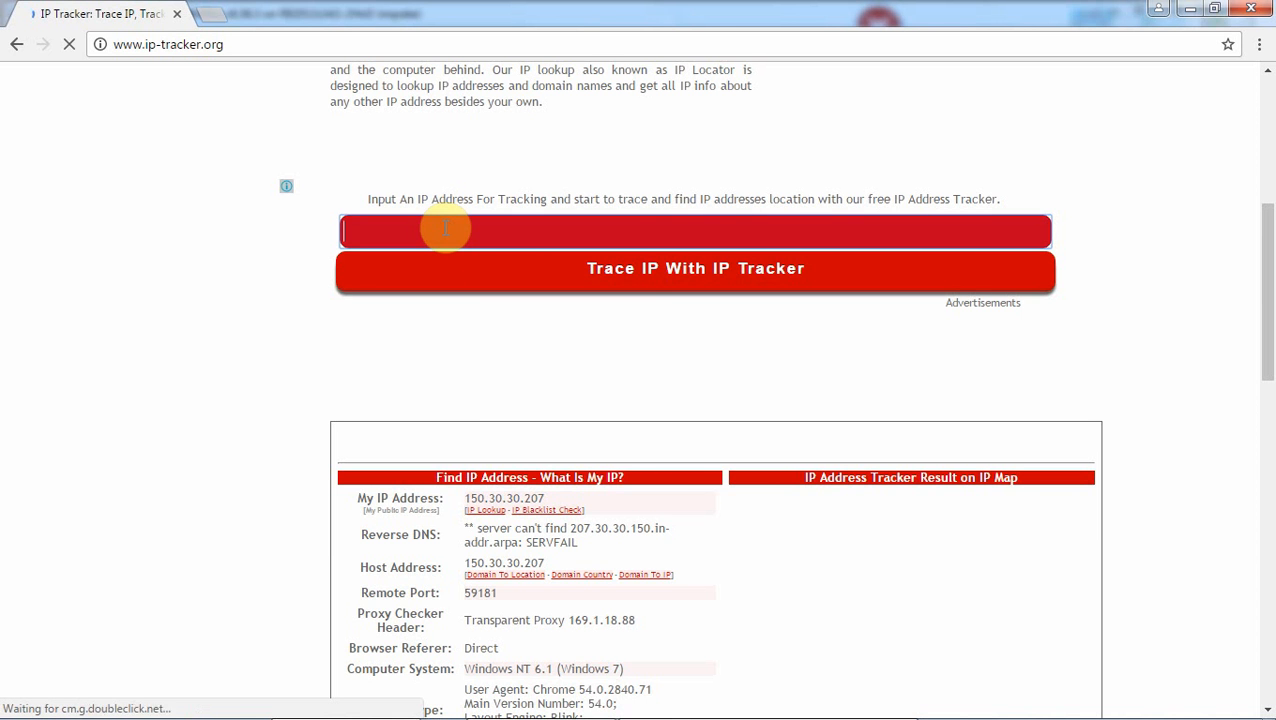
pyautogui.rightClick(446, 230)
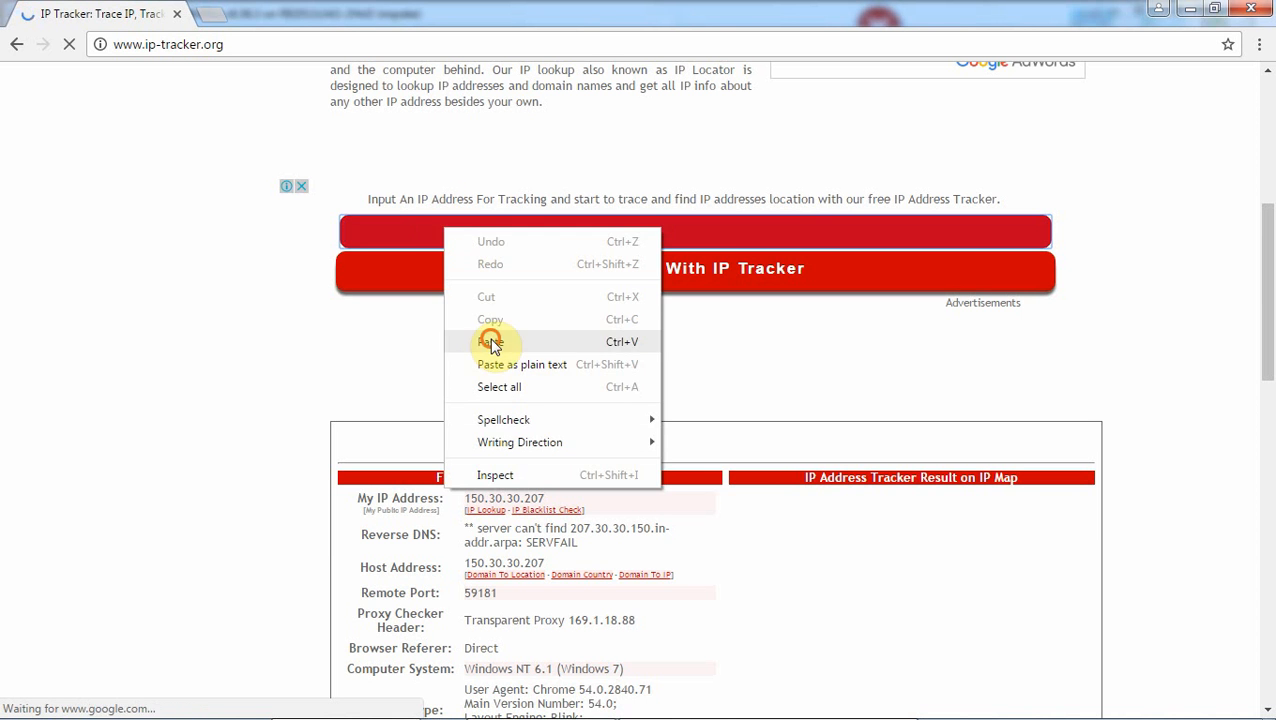
pyautogui.click(659, 270)
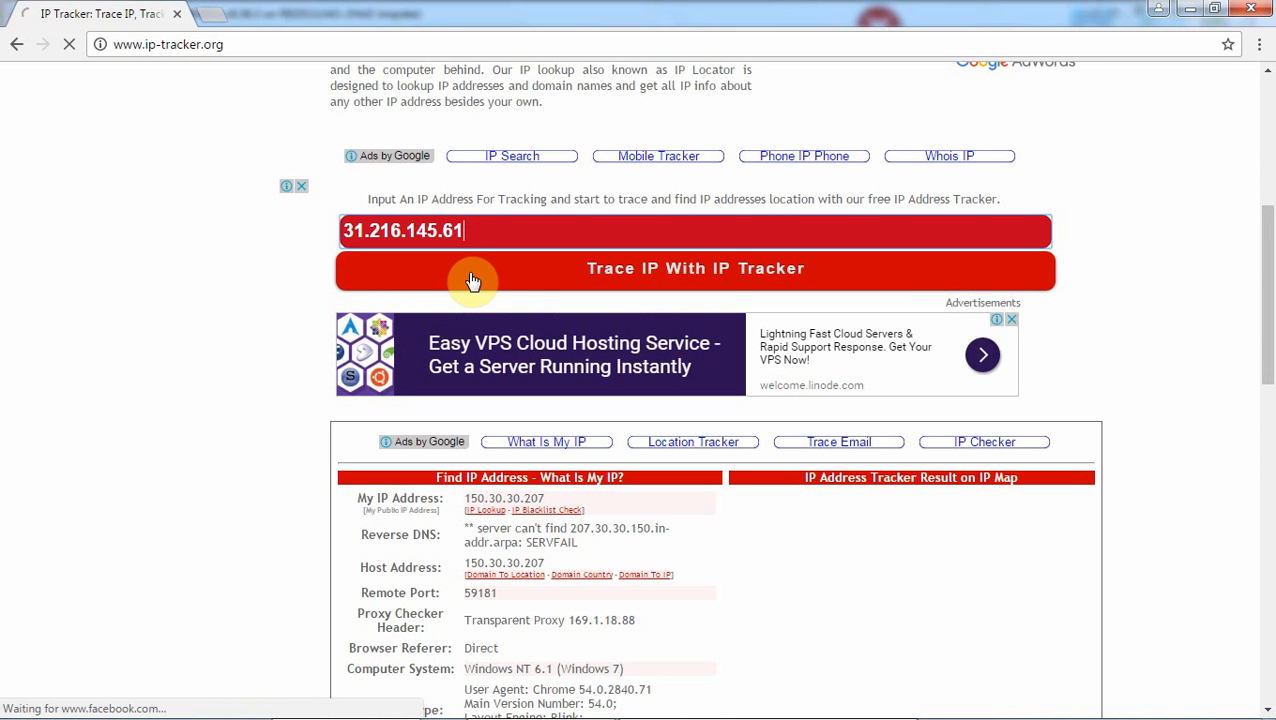
pyautogui.moveTo(482, 273)
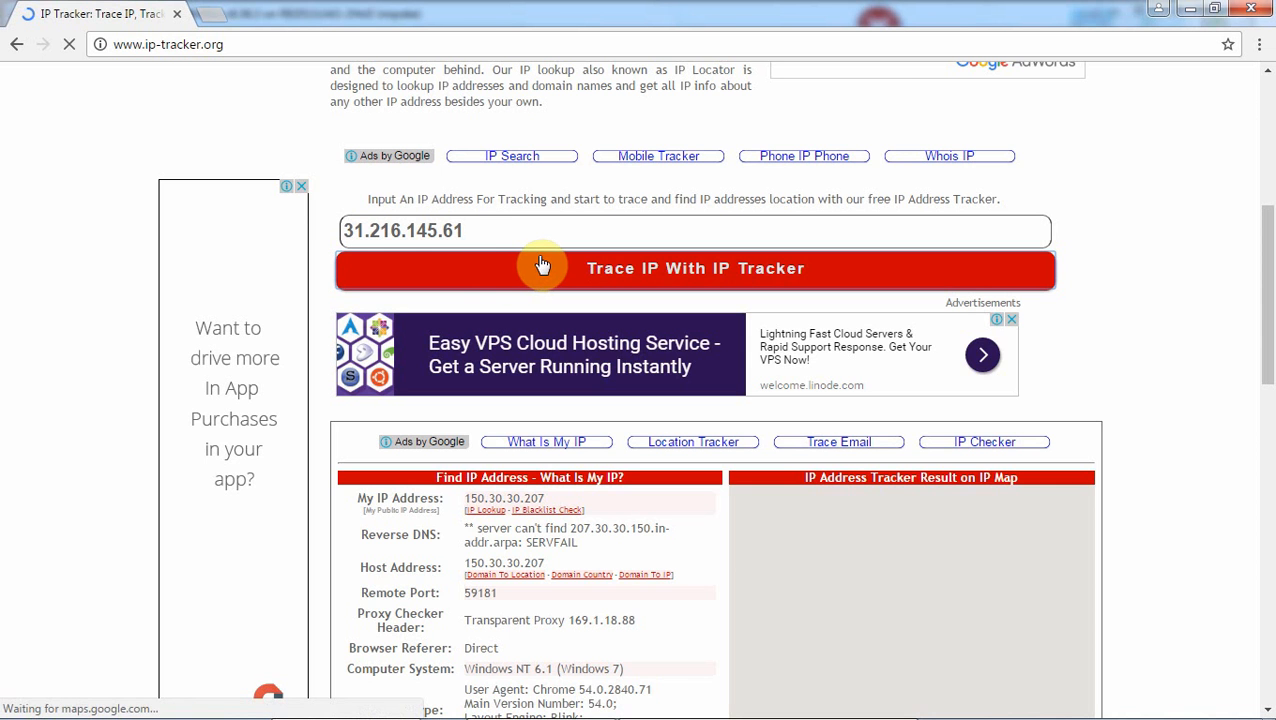
pyautogui.click(532, 268)
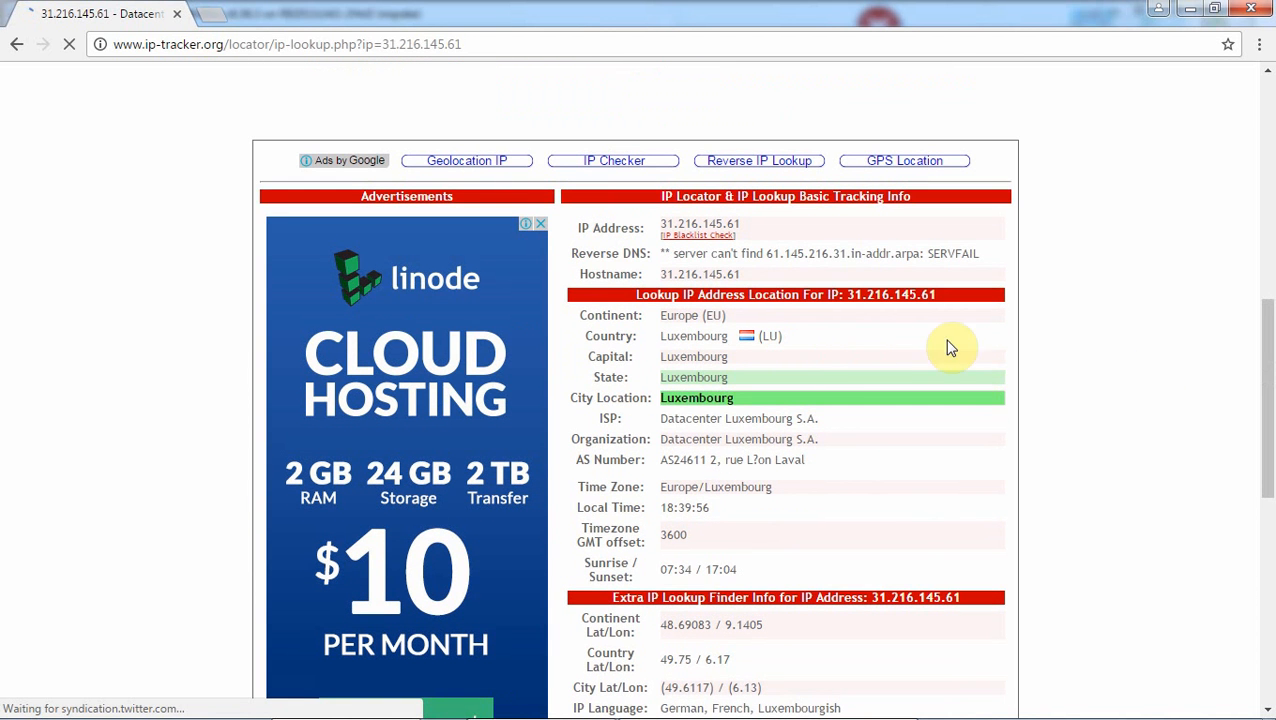
pyautogui.moveTo(1040, 372)
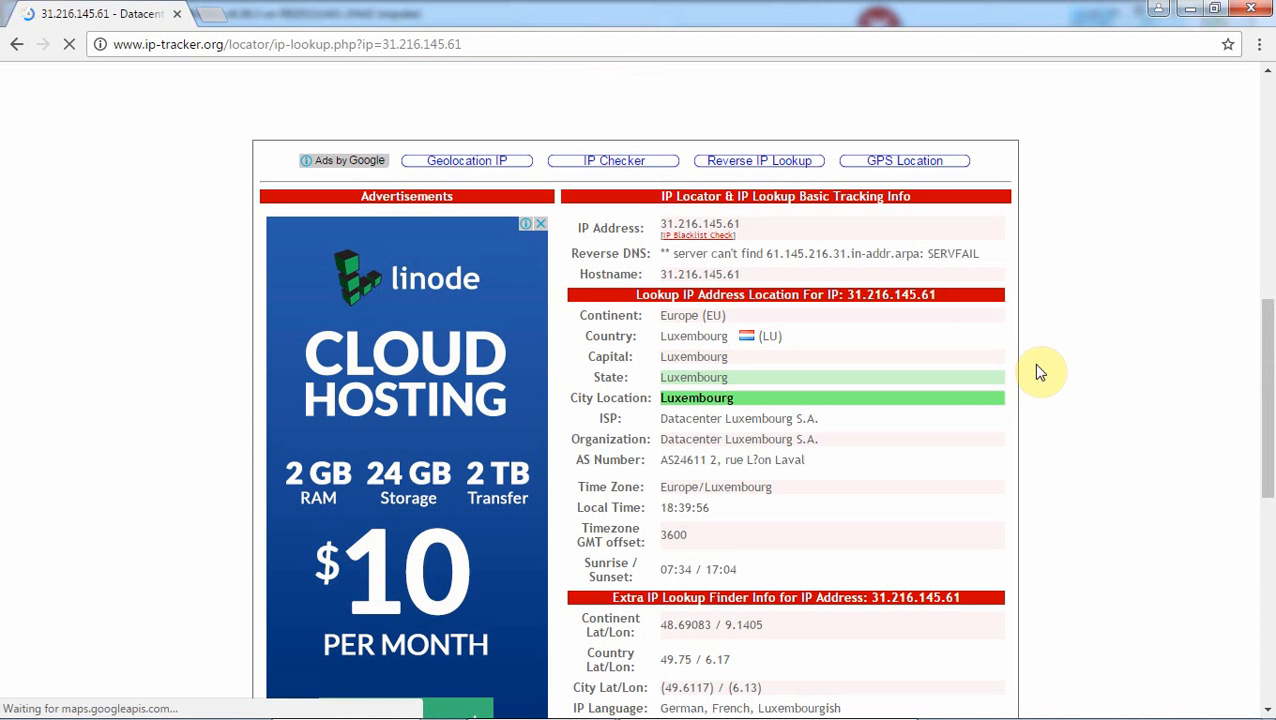
pyautogui.moveTo(1005, 369)
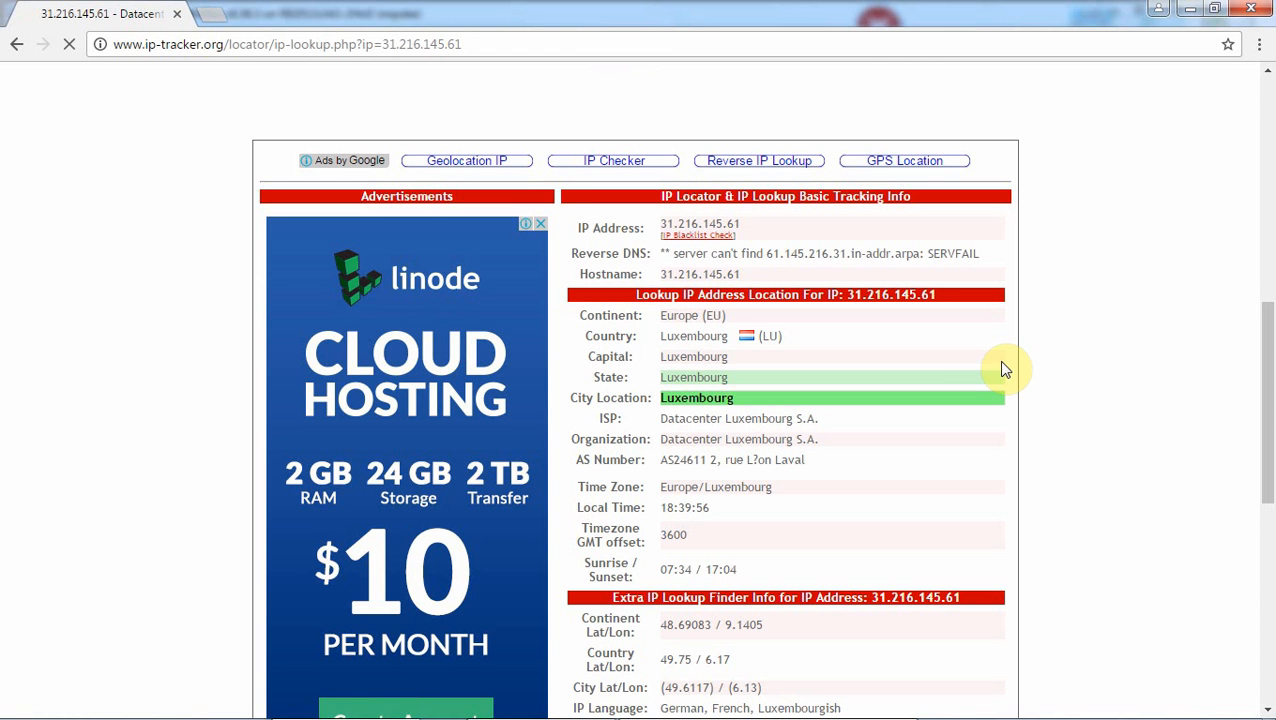